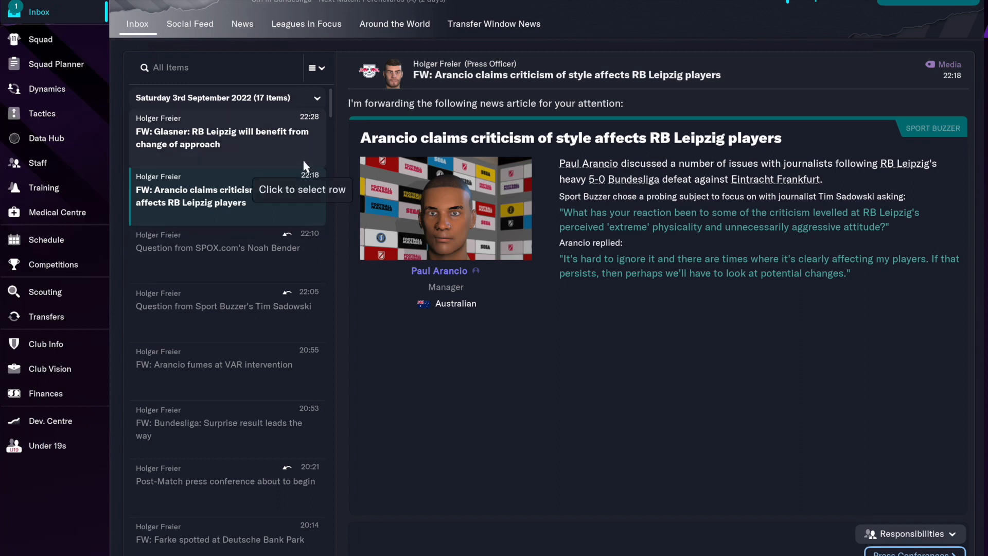
Step: Read Glasner's comments on RB Leipzig's approach, then bring up the manager's home overview
left_click(222, 131)
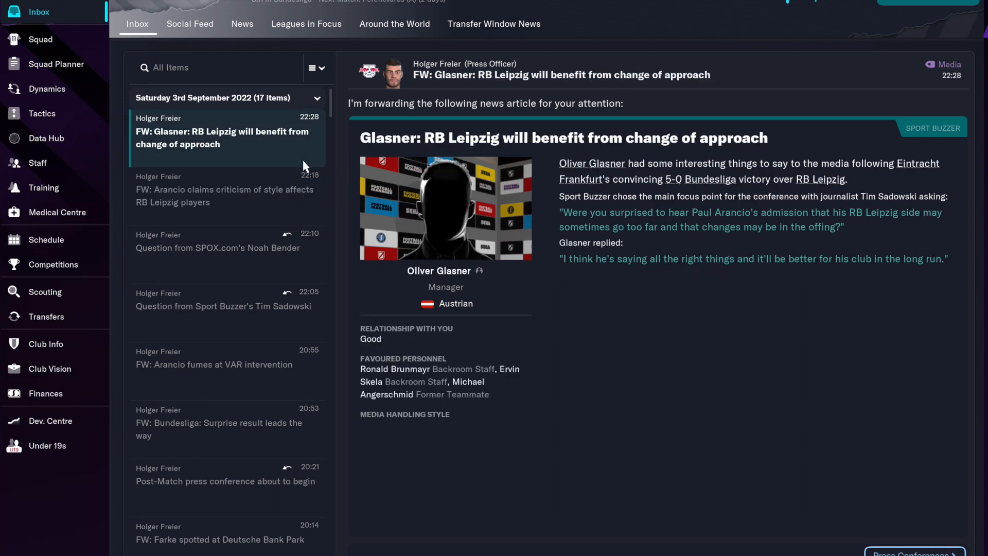
left_click(224, 196)
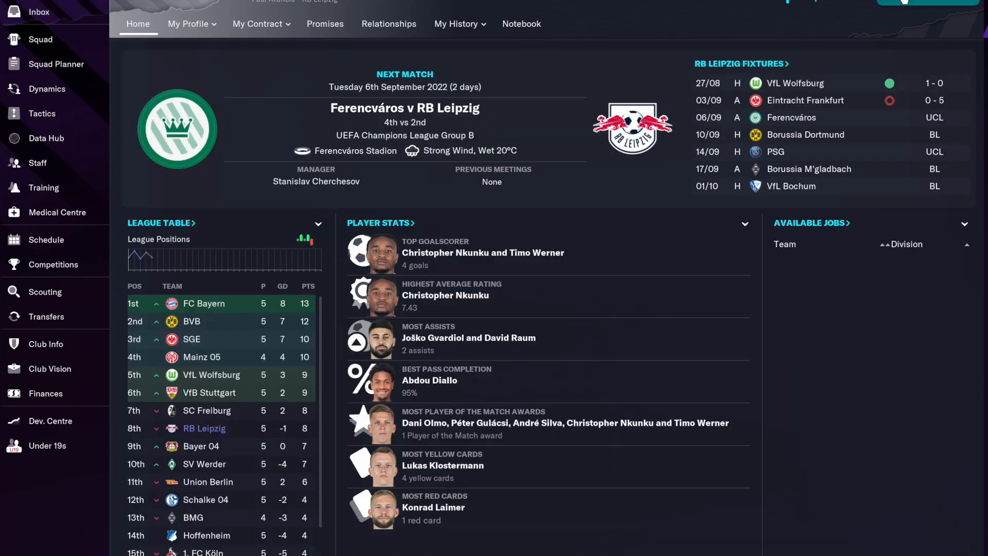
Step: Browse the social feed and return to the inbox message about Pirringuel's unveiling
left_click(38, 12)
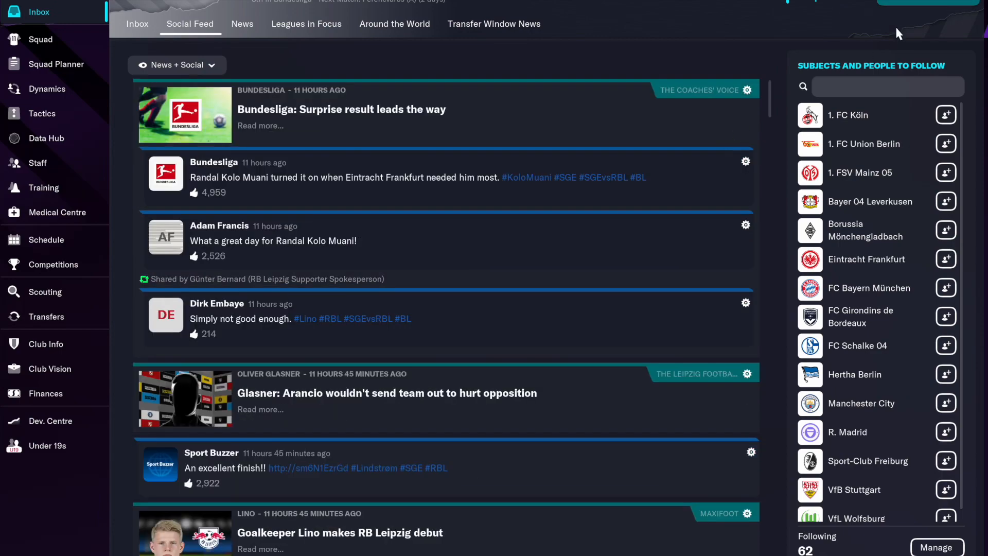
left_click(137, 24)
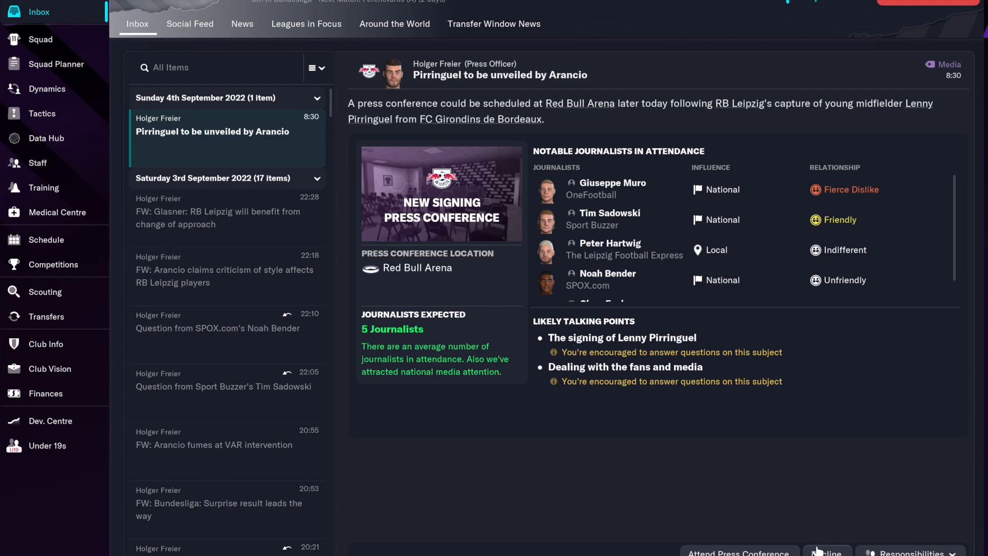
Step: Decline the new-signing press conference and reach the 5-0 Frankfurt post-match analysis
left_click(828, 552)
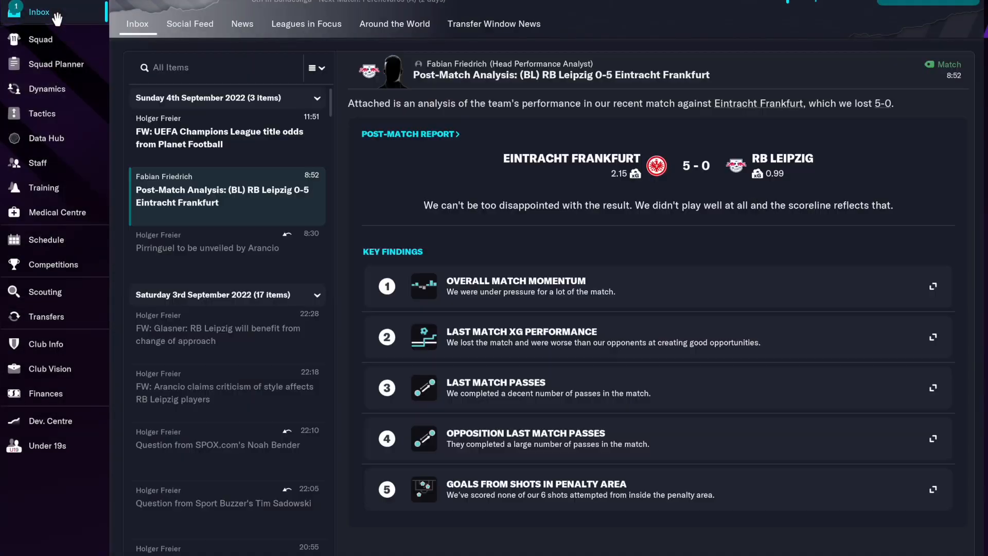
mouse_move(280, 156)
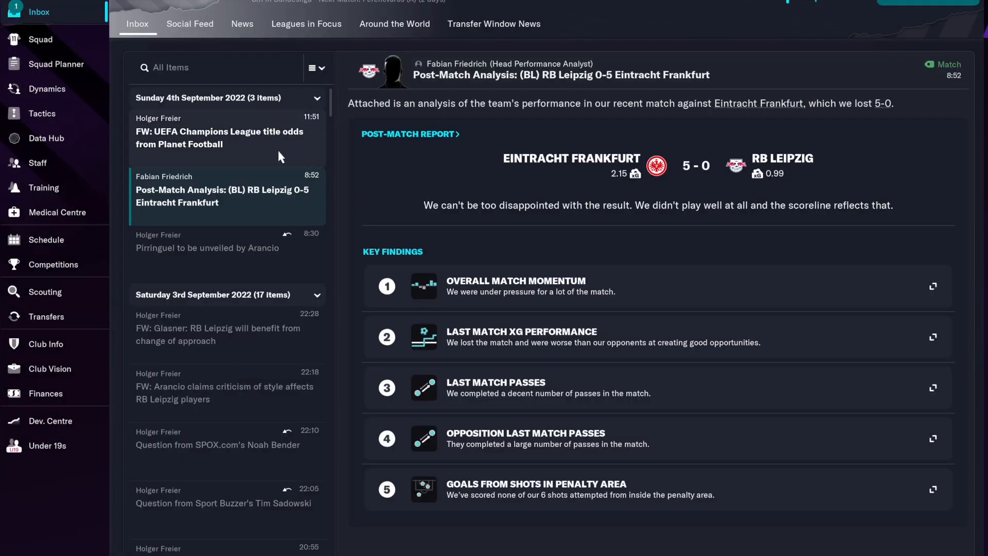
Step: Read the Champions League title odds message and the next inbox item
left_click(218, 130)
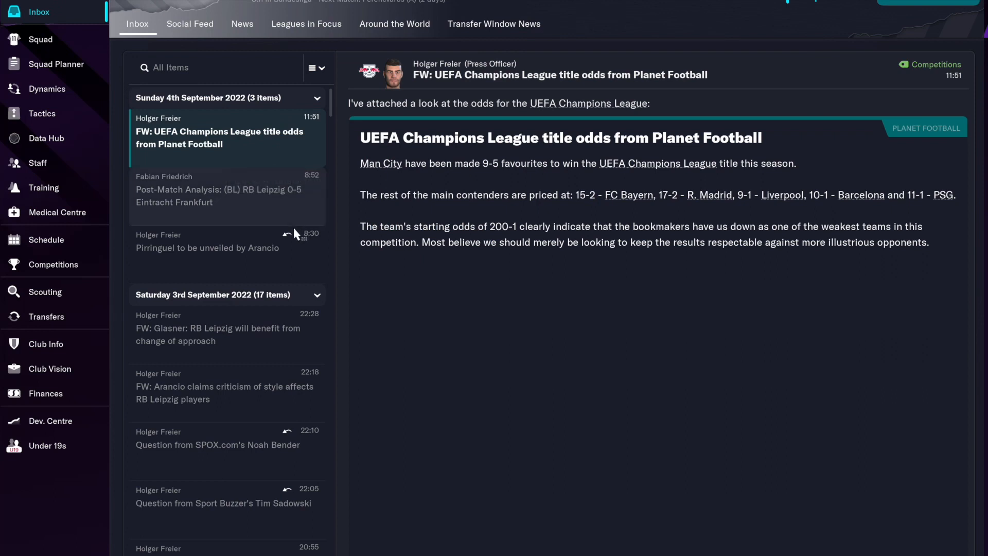
mouse_move(293, 234)
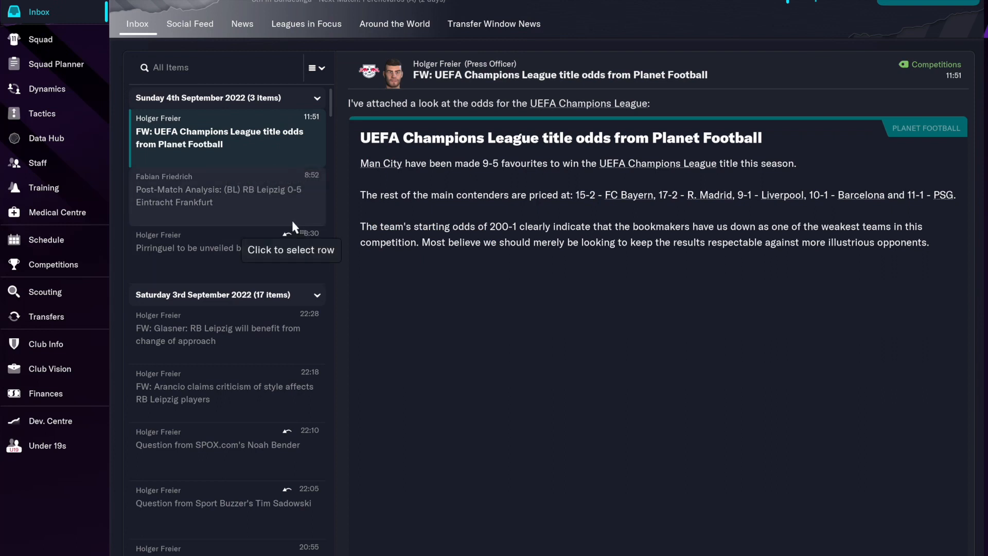
left_click(218, 189)
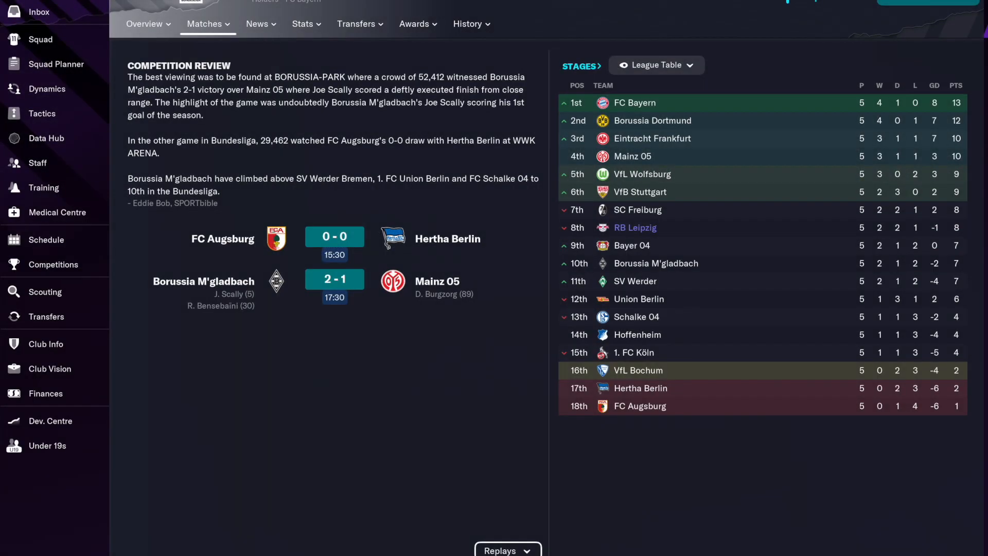
mouse_move(926, 2)
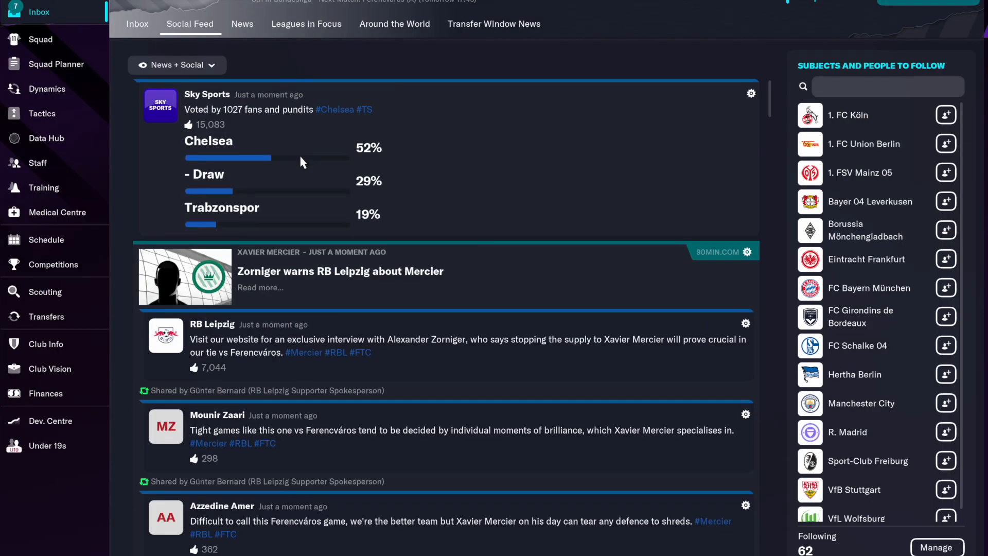
mouse_move(116, 60)
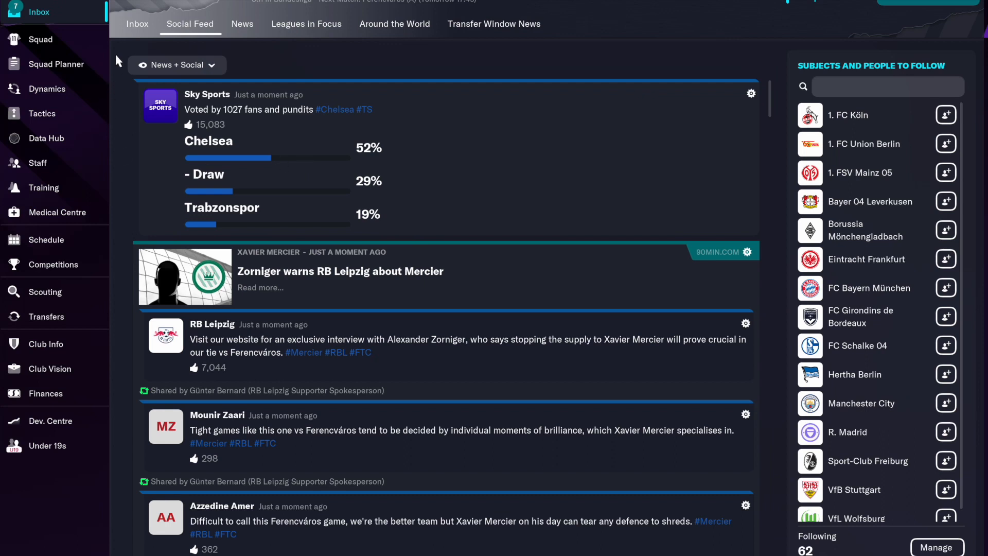
mouse_move(74, 27)
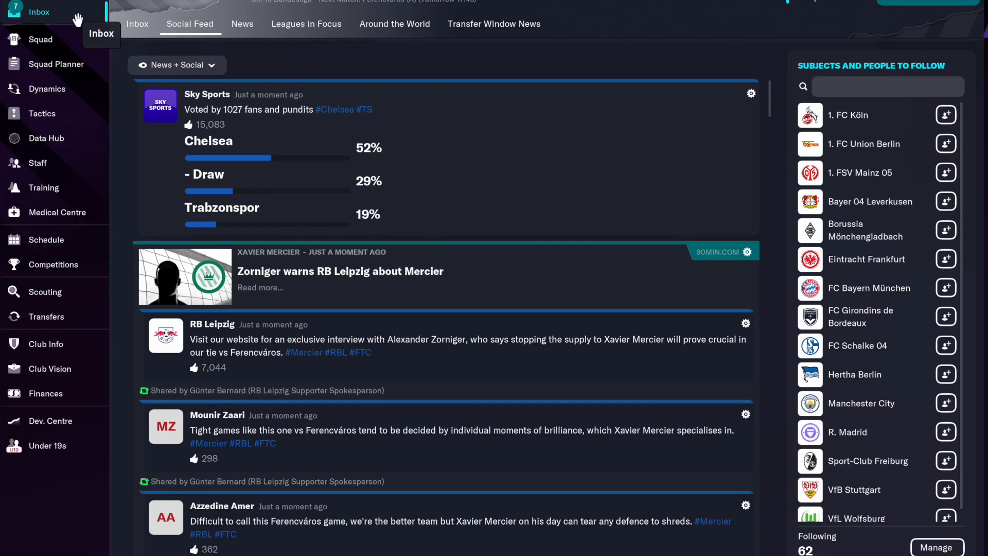
Step: Return to the inbox with the 'Bundesliga: Scally steals the show' round-up open
left_click(137, 24)
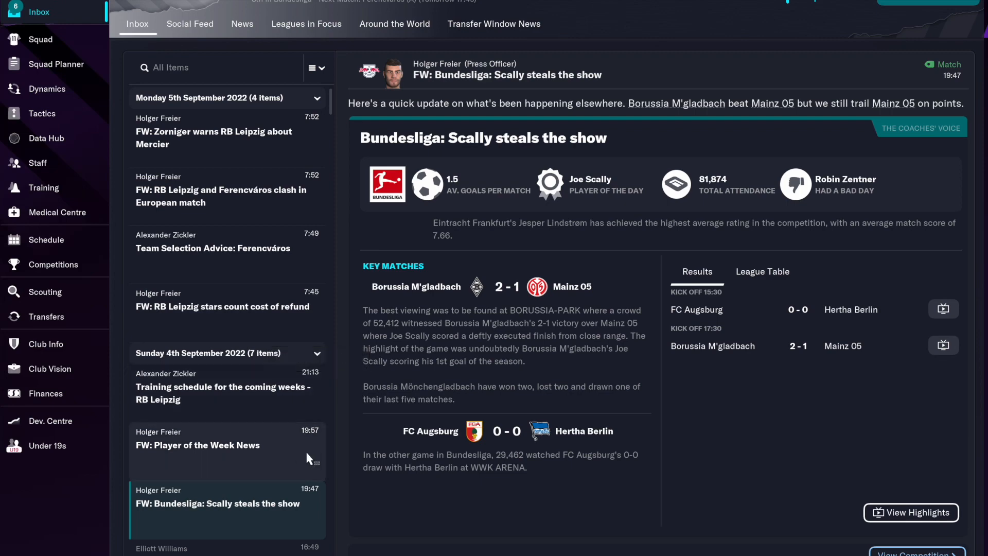
Step: Read the Player of the Week, training schedule and 'stars count cost of refund' messages
left_click(198, 444)
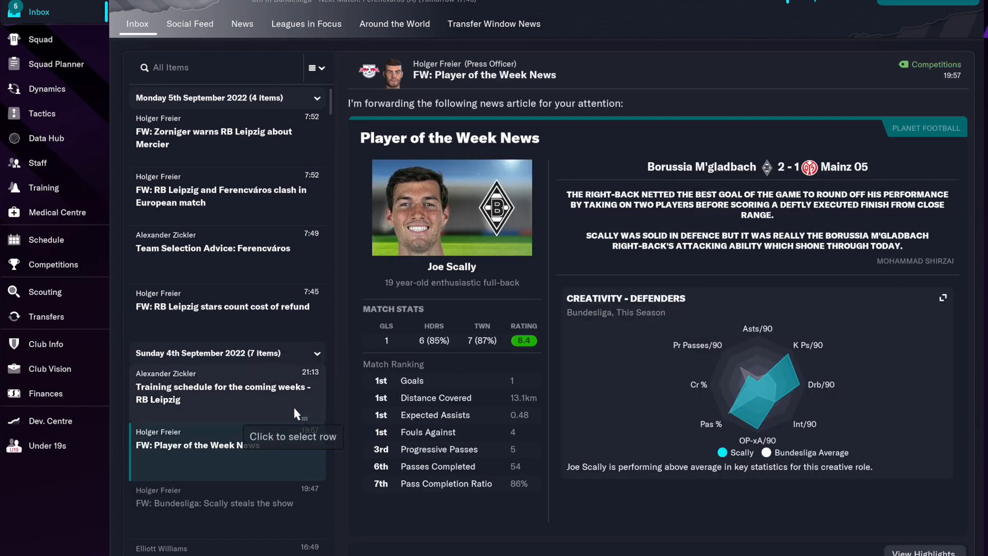
left_click(222, 392)
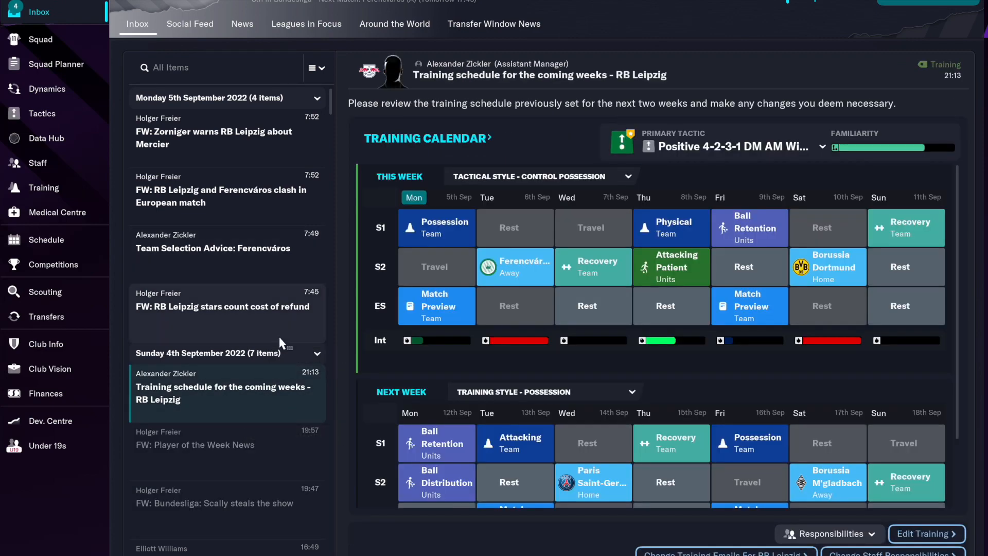
left_click(222, 307)
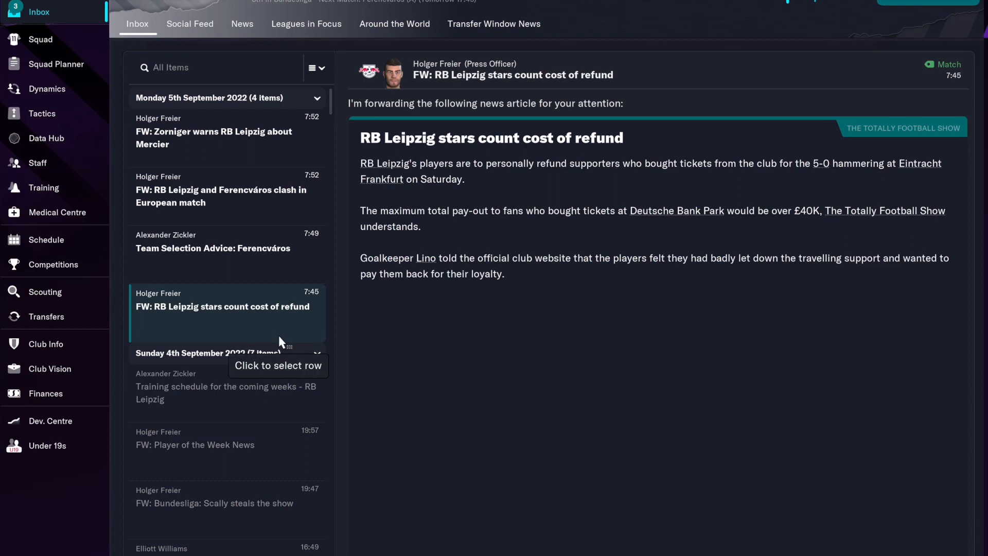